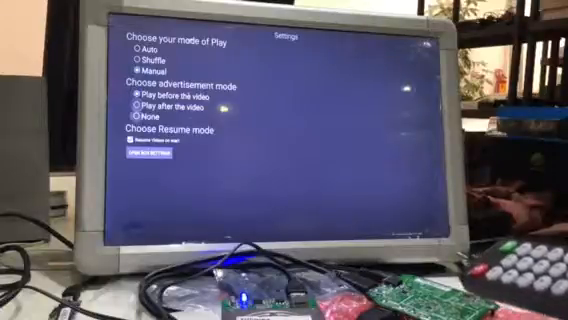
Choose None under advertisement mode so no ads play during playback.
left_click(133, 116)
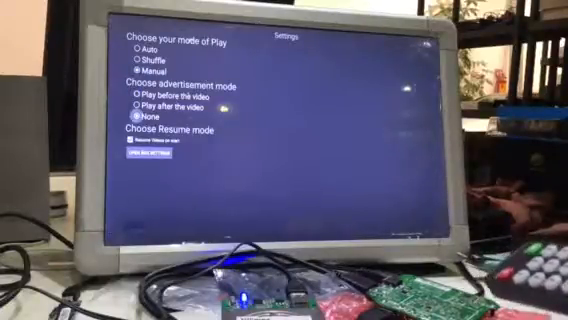